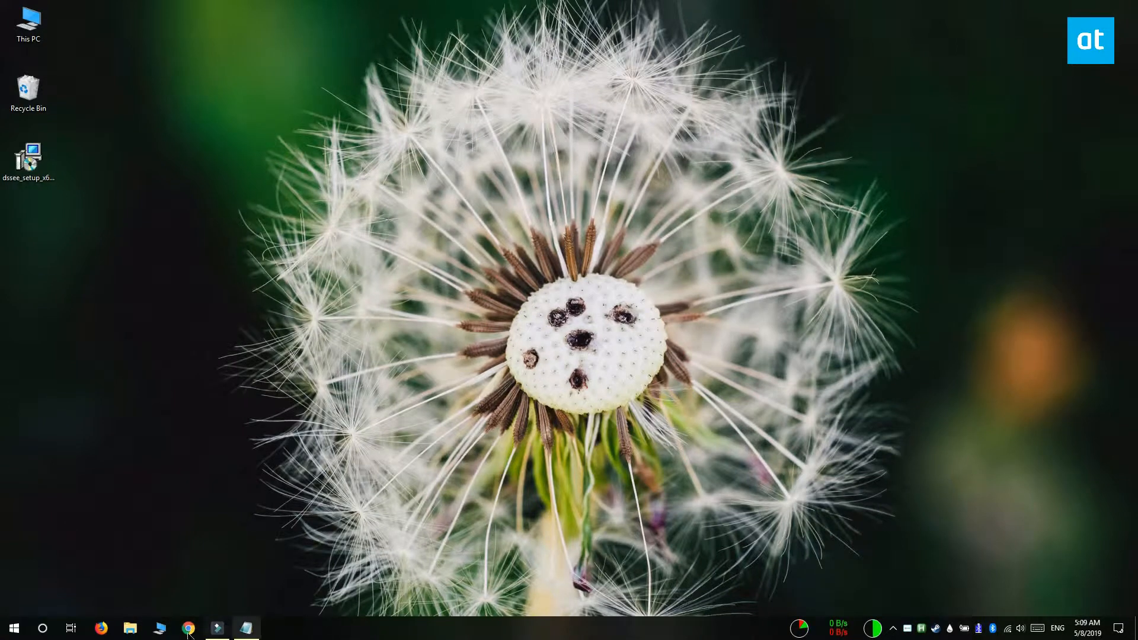
pyautogui.moveTo(446, 179)
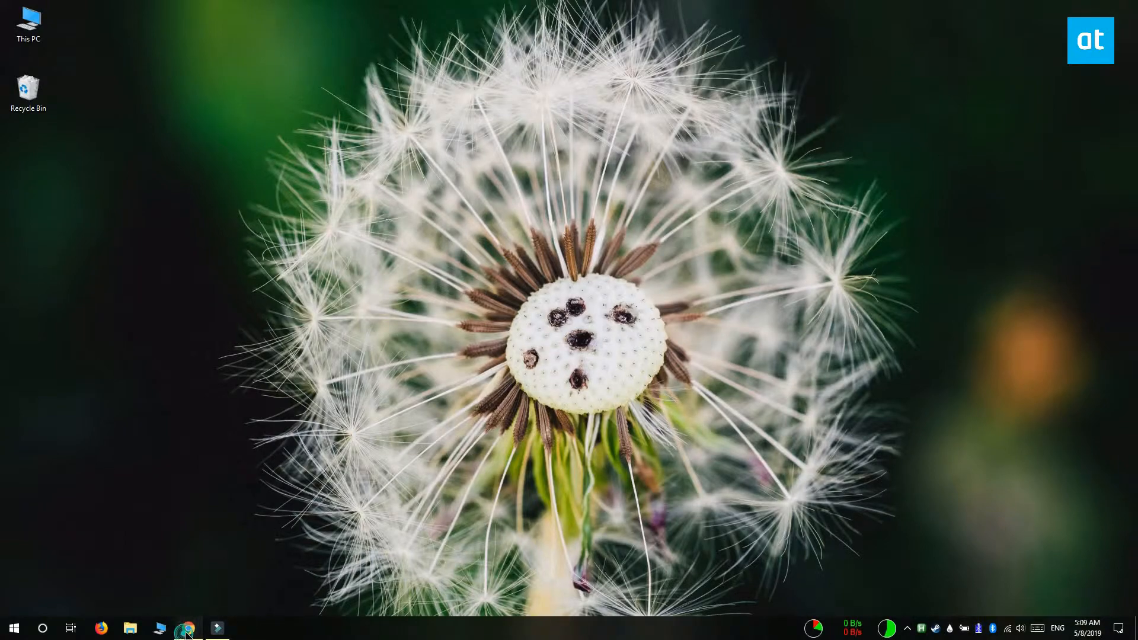
# Launch the downloaded SVG Explorer Extension installer from the desktop.
pyautogui.click(188, 628)
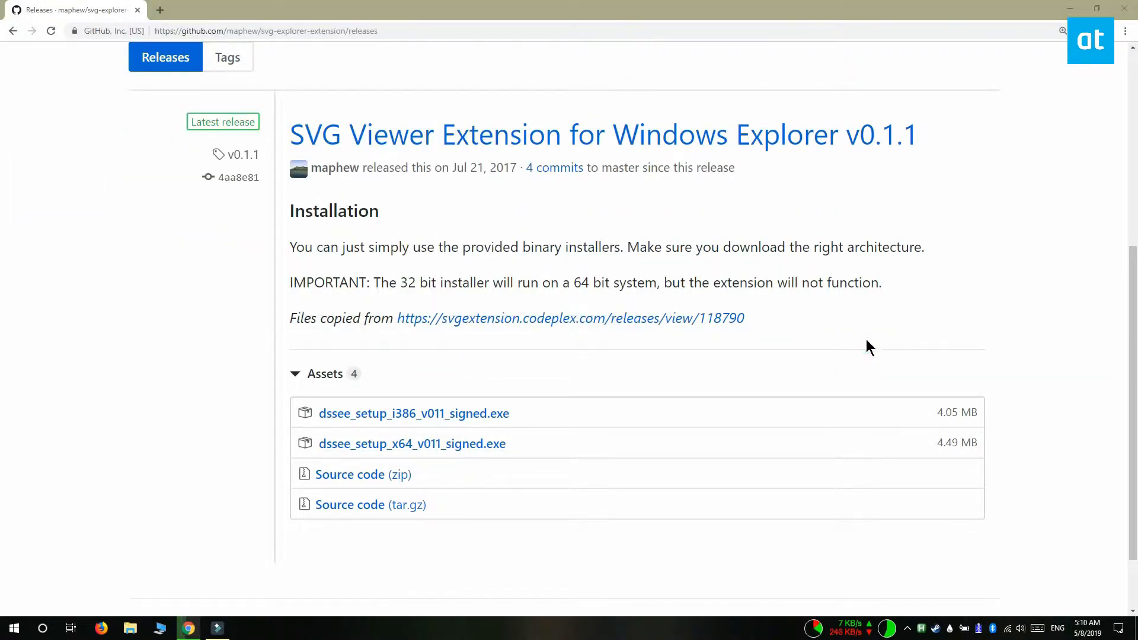
pyautogui.click(412, 444)
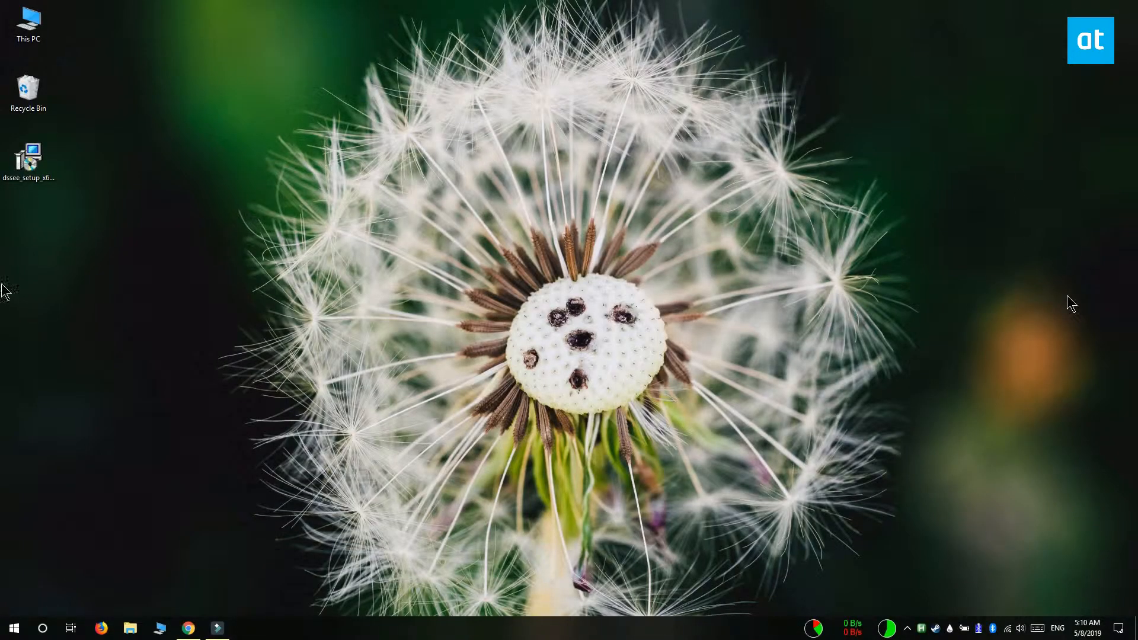
pyautogui.click(28, 157)
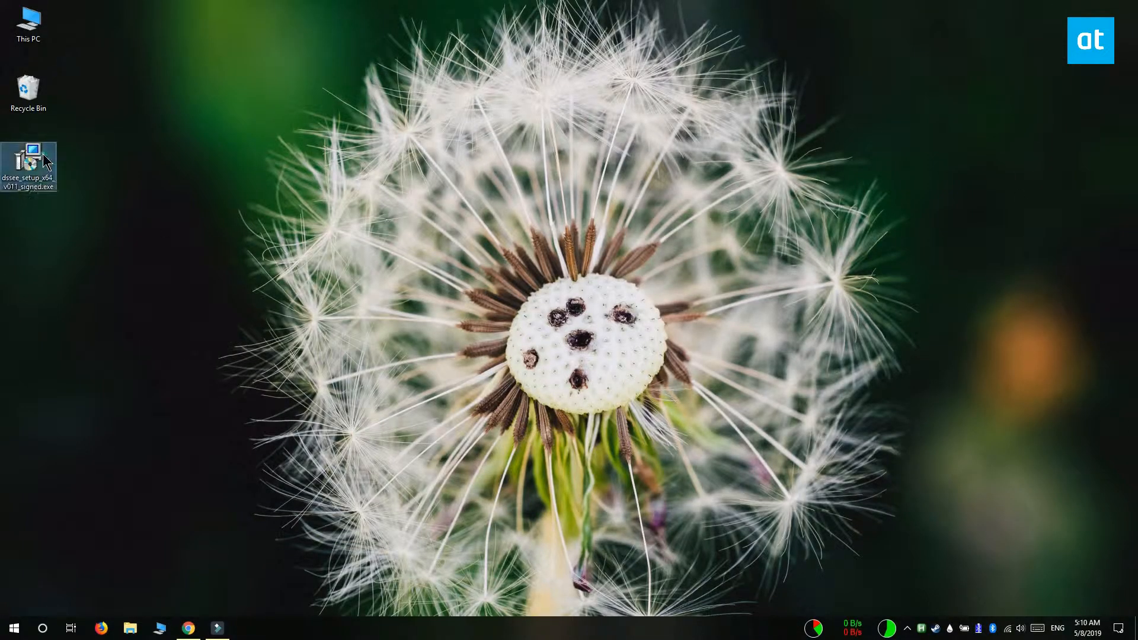
pyautogui.doubleClick(28, 152)
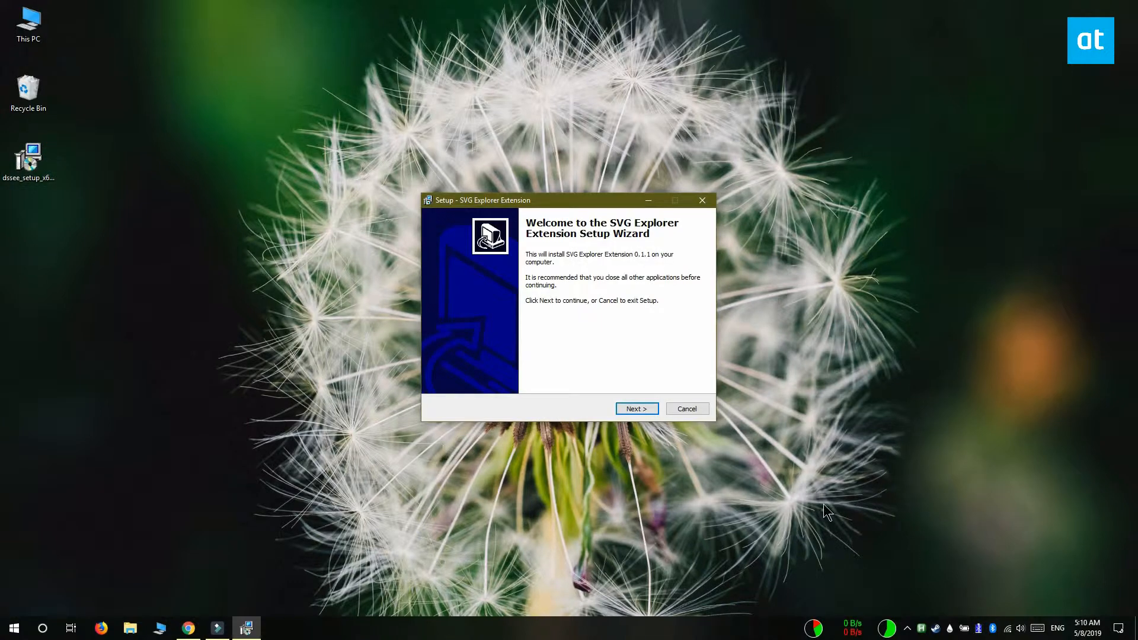
# Accept the licence, install into the default folder and finish the wizard.
pyautogui.click(637, 408)
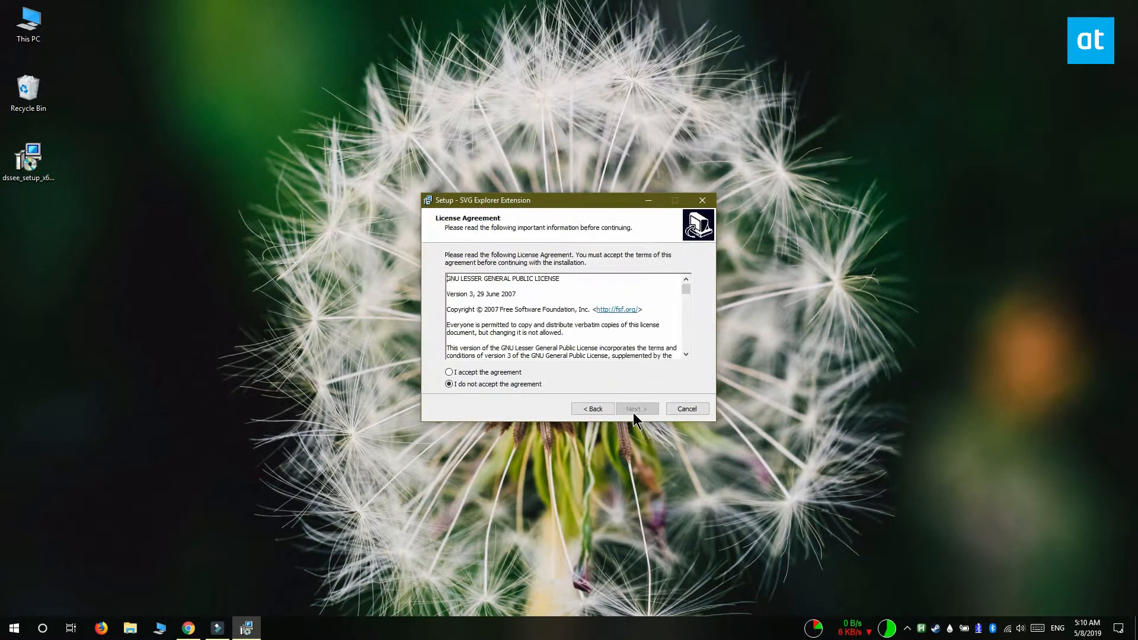
pyautogui.click(449, 371)
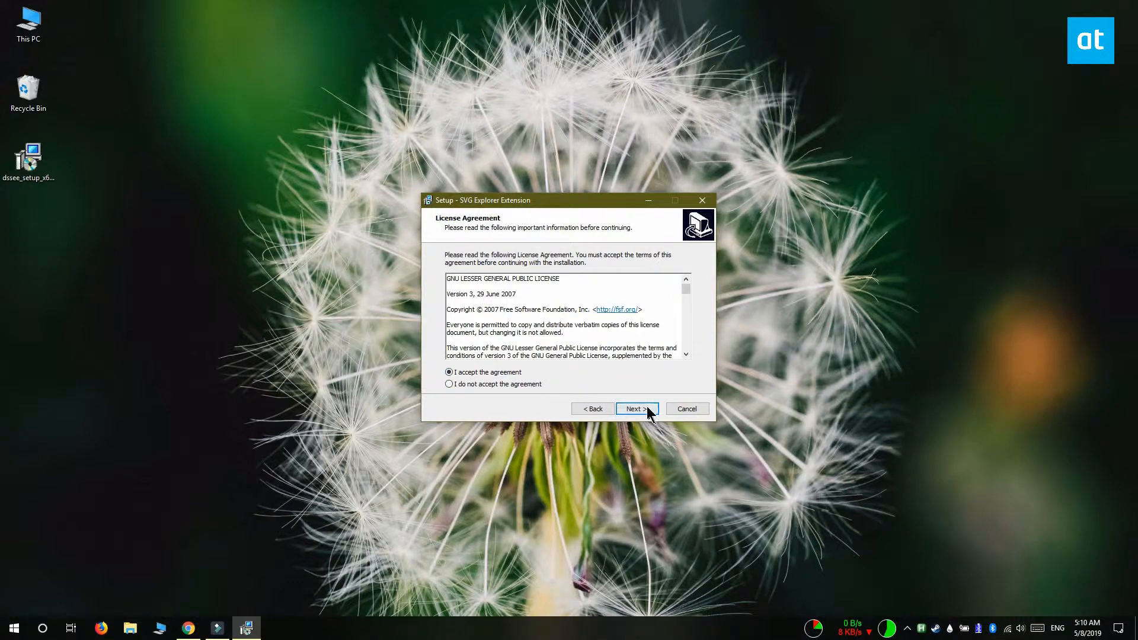
pyautogui.click(637, 408)
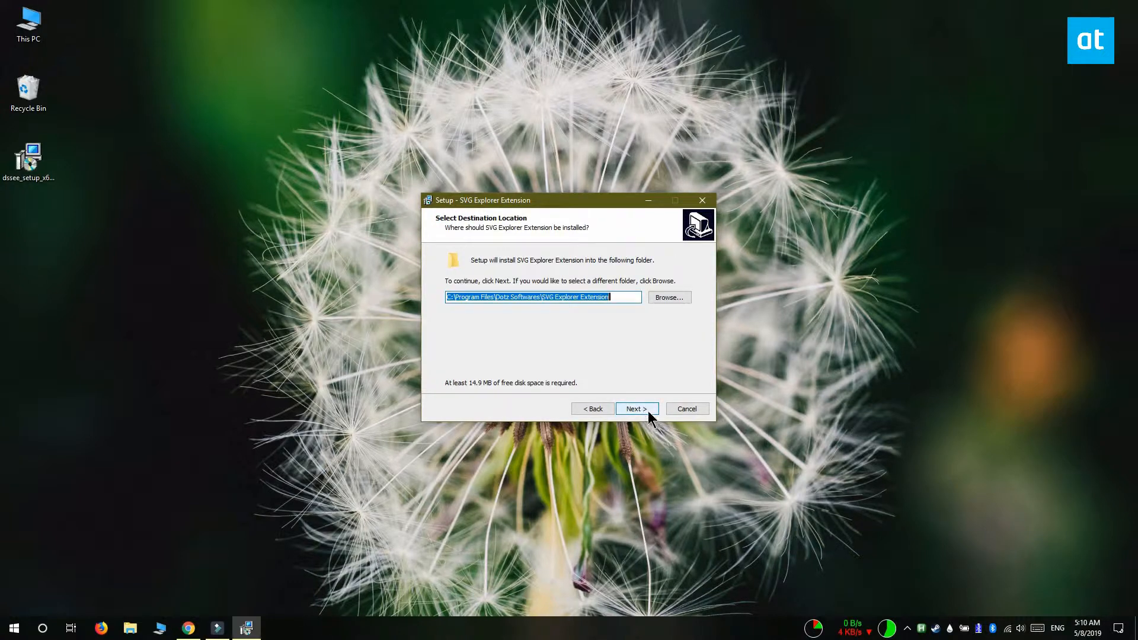
pyautogui.click(637, 408)
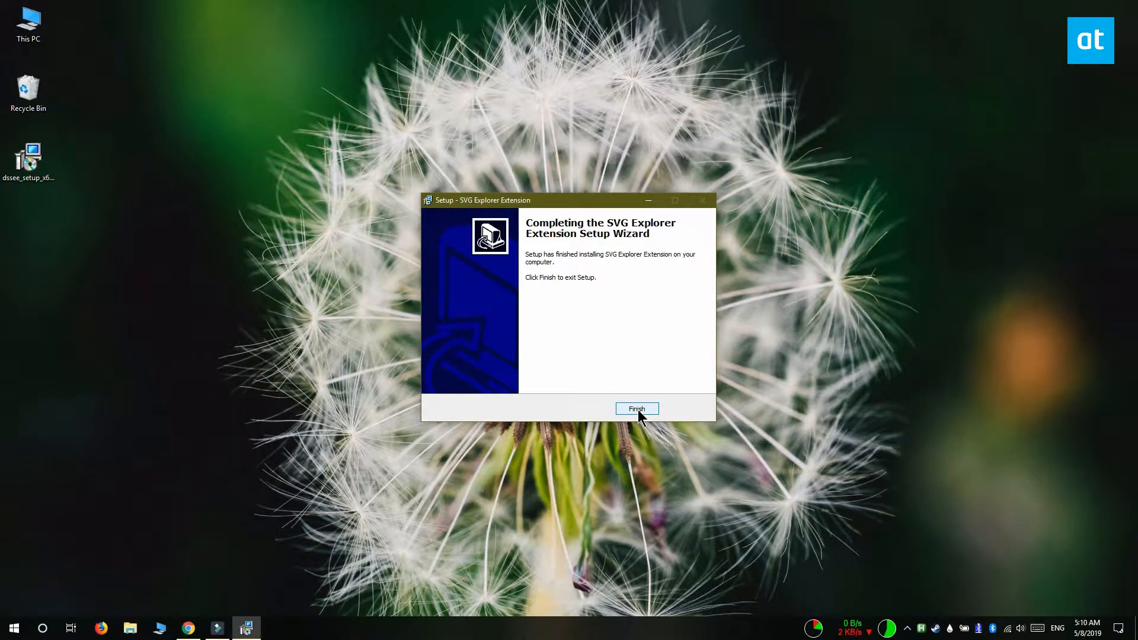
pyautogui.click(637, 408)
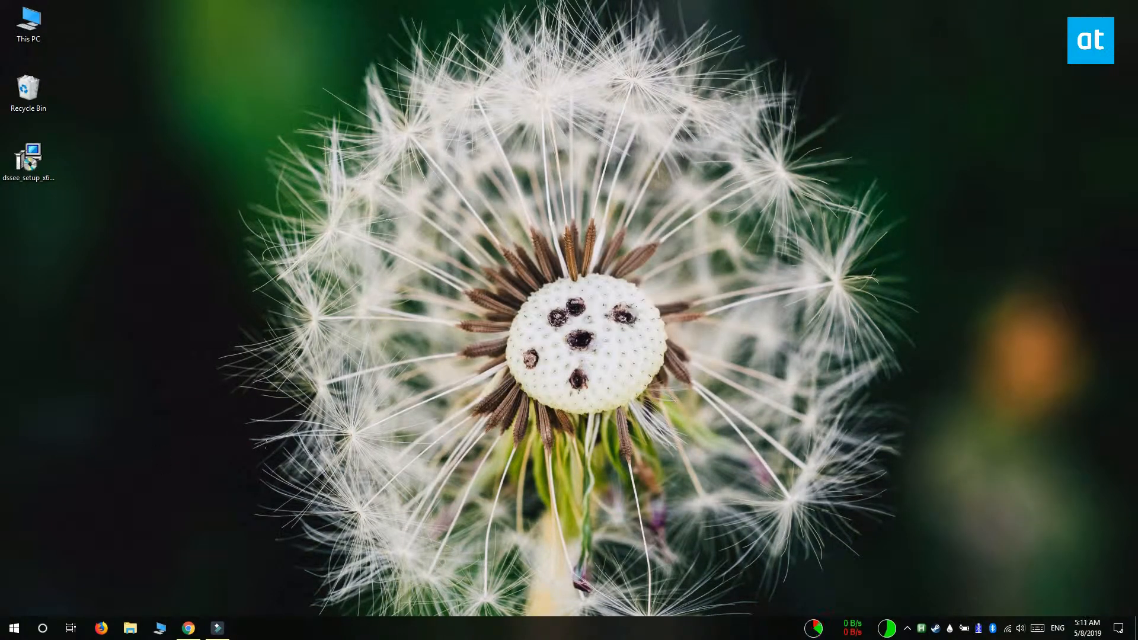
# Reach Programs and Features via Start and Control Panel, listing SVG Explorer Extension 0.1.1.
pyautogui.click(14, 628)
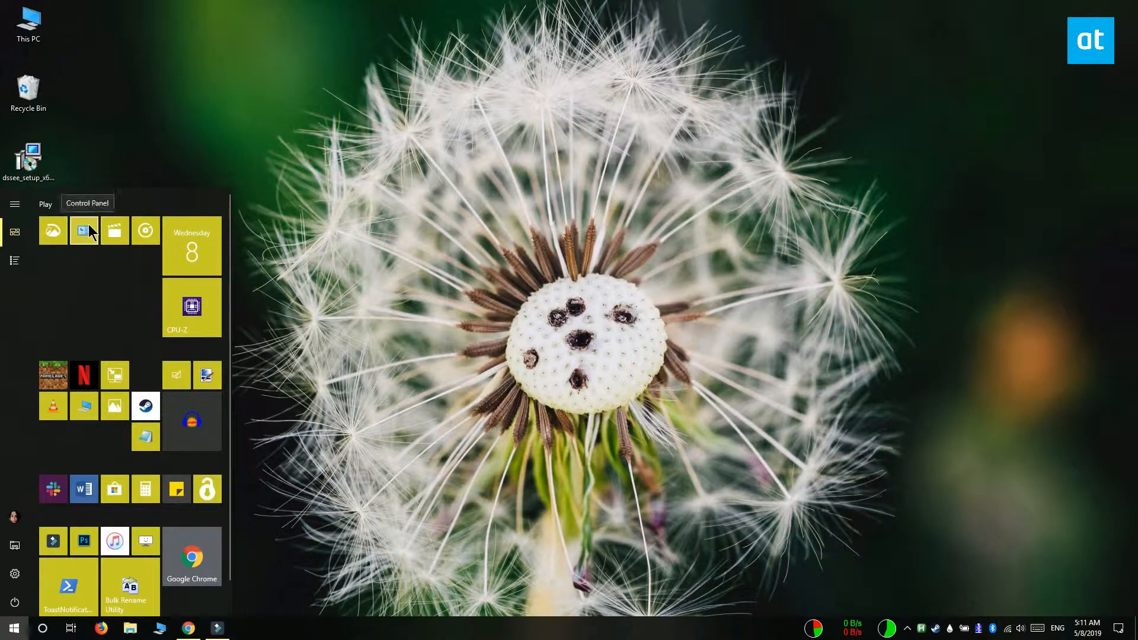
pyautogui.click(83, 230)
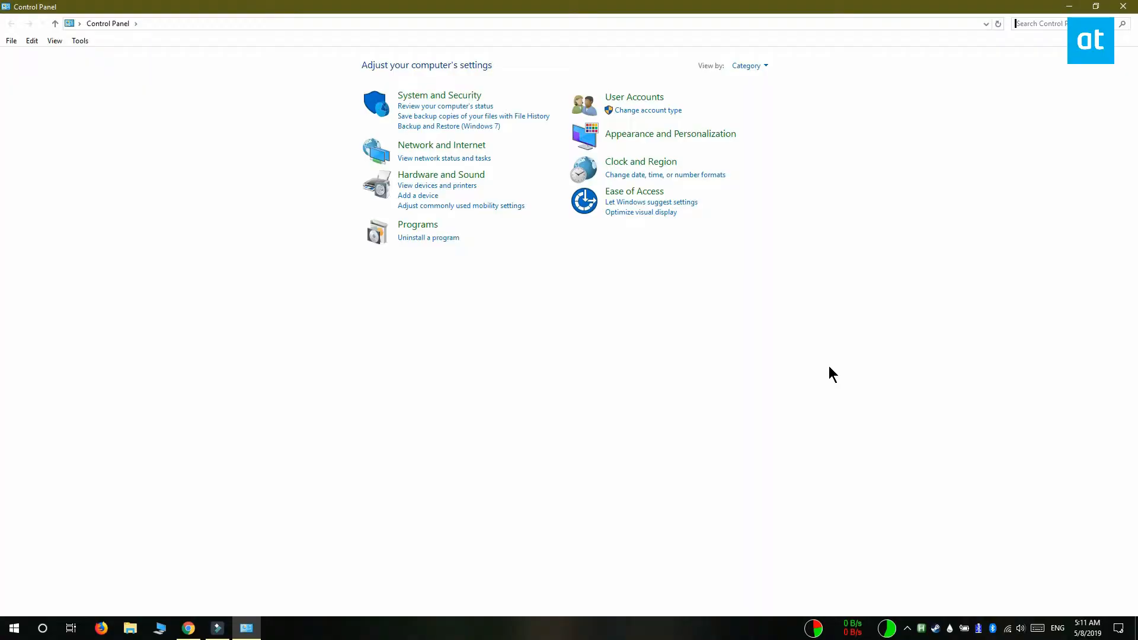
pyautogui.click(417, 224)
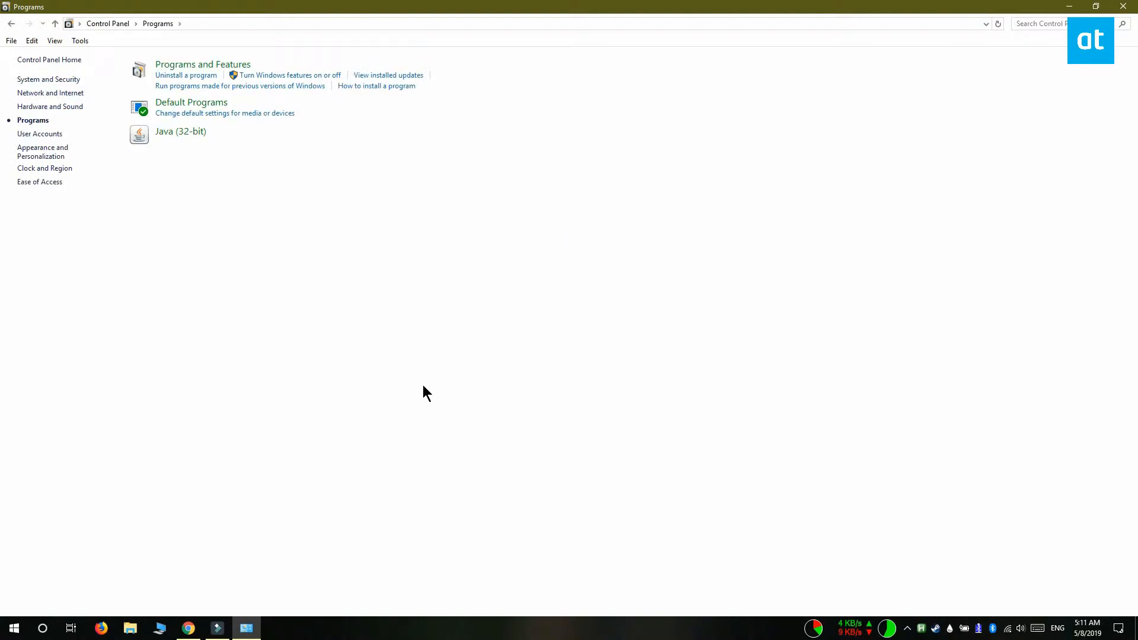
pyautogui.click(185, 74)
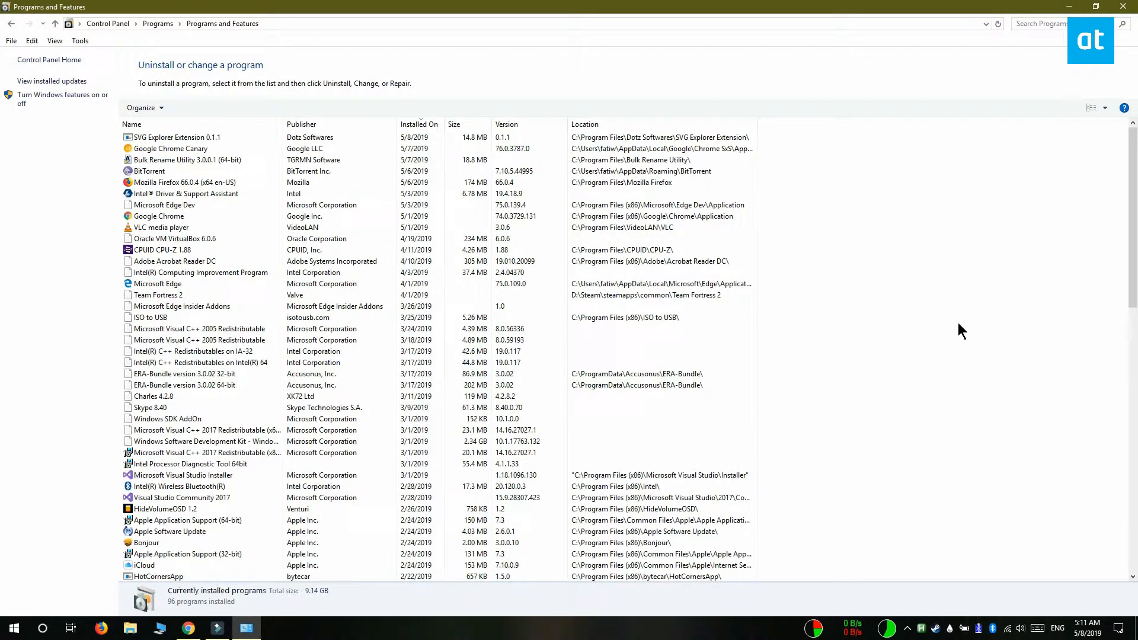
pyautogui.moveTo(25, 247)
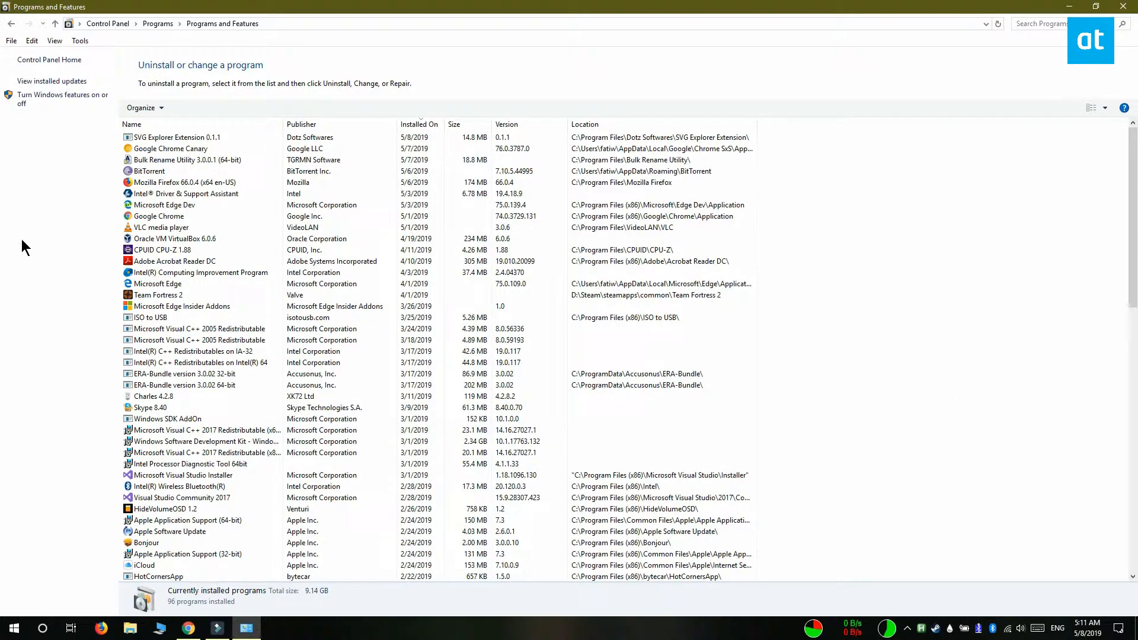
# Uninstall SVG Explorer Extension 0.1.1 and confirm its complete removal.
pyautogui.click(172, 138)
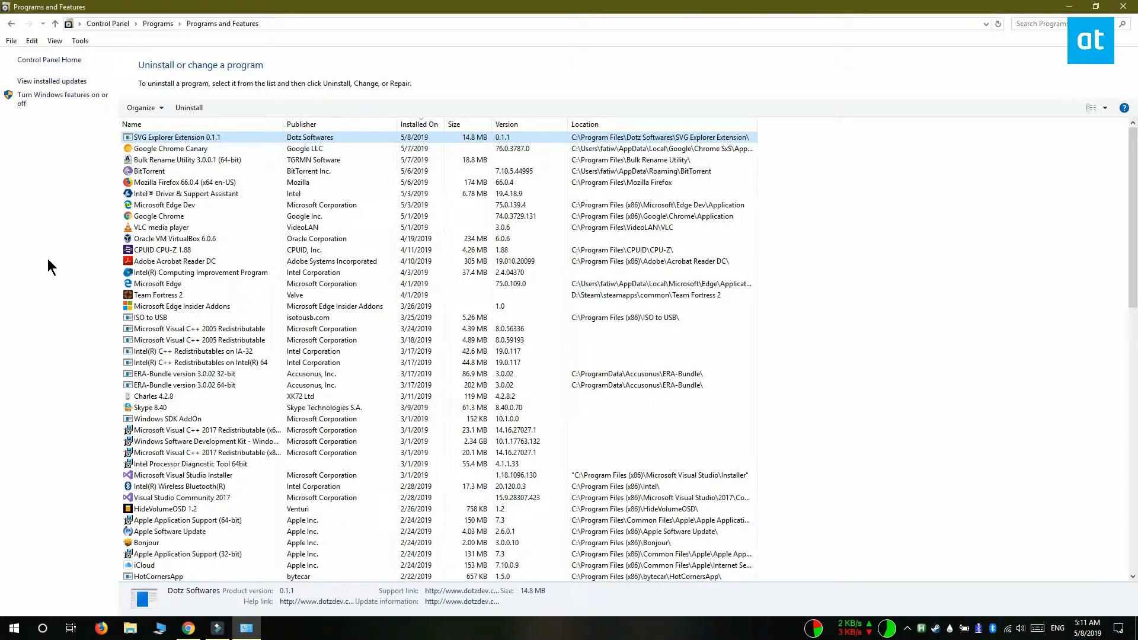
pyautogui.click(188, 106)
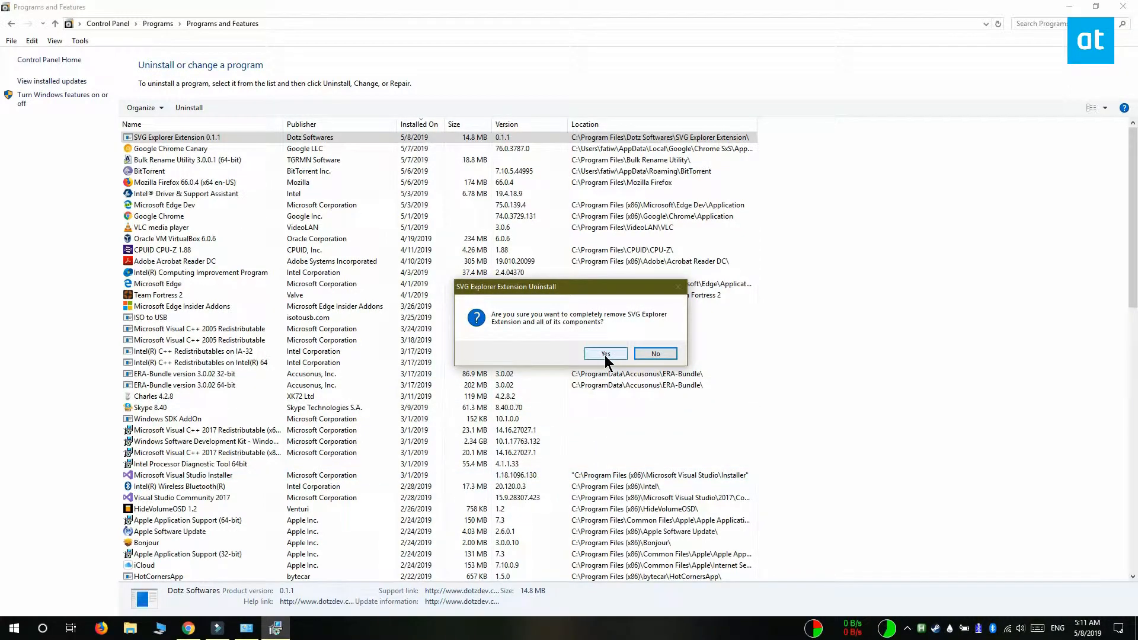
pyautogui.click(605, 354)
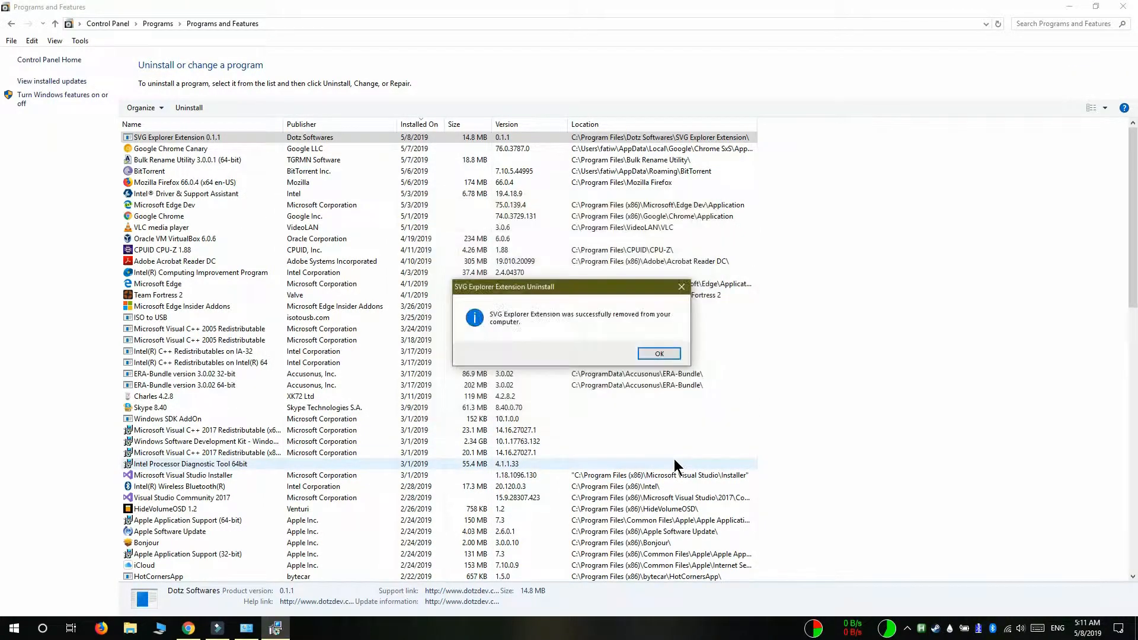